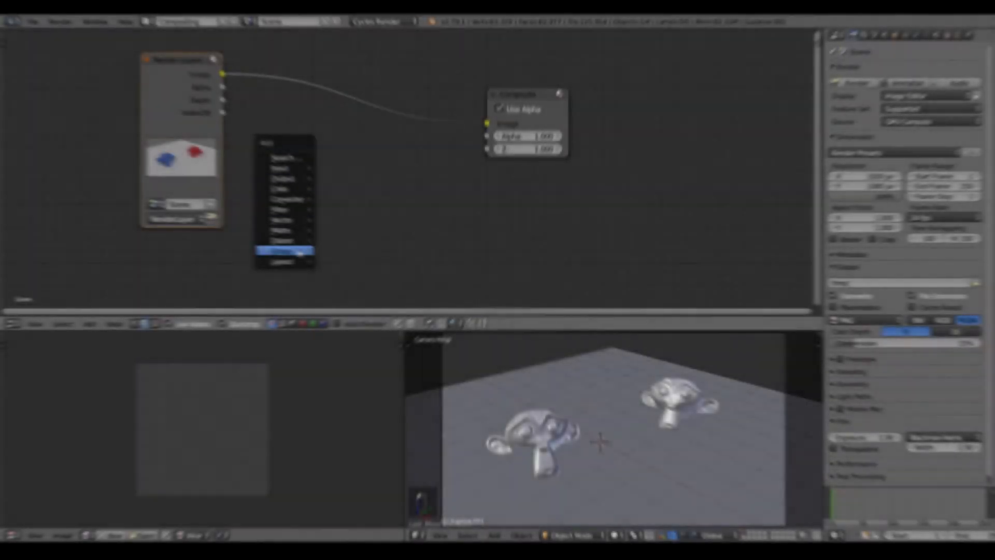
Use the Default layout with two side-by-side camera-perspective 3D viewports of the monkey heads
click(285, 251)
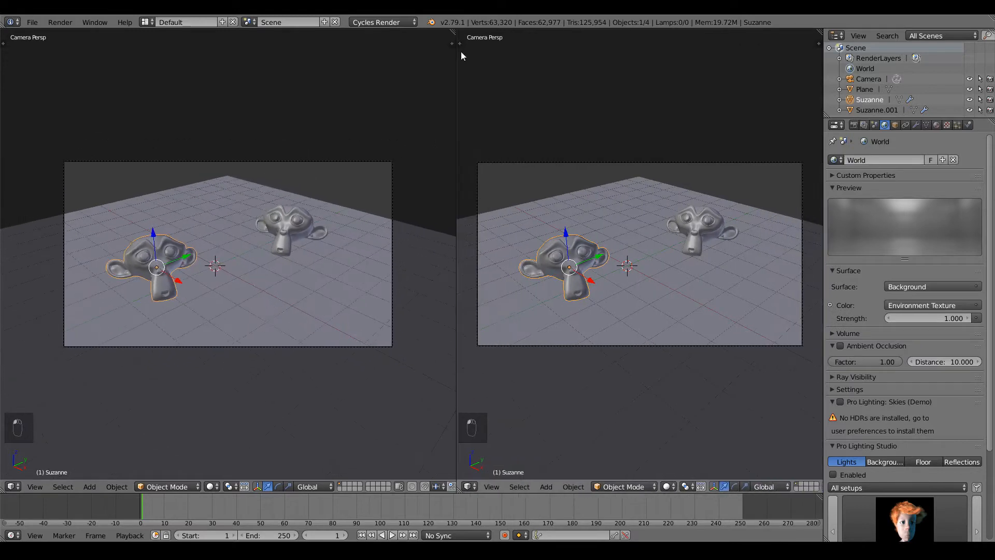
In the Node Editor, assign the existing Material to both heads and duplicate the Diffuse BSDF
click(469, 486)
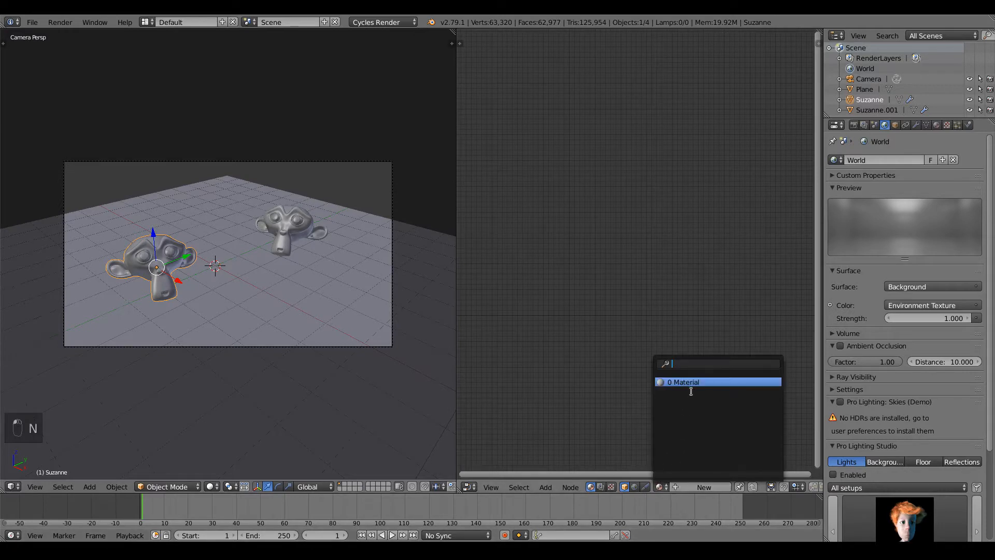
click(683, 381)
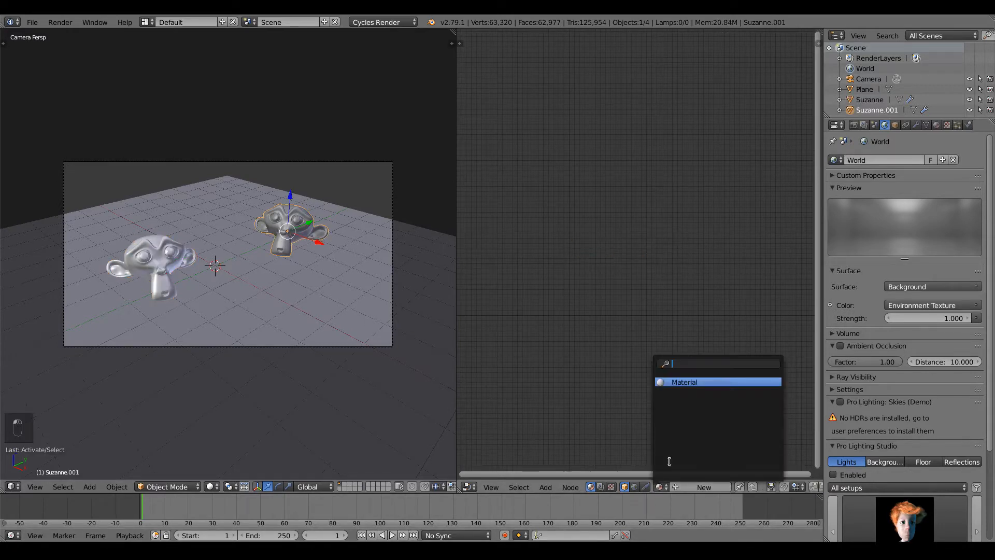
click(683, 382)
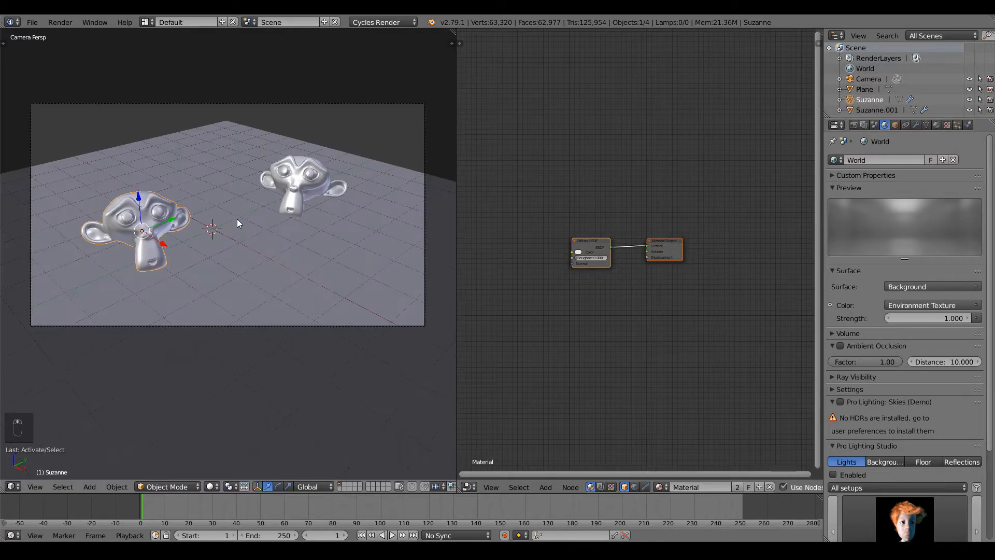
key(shift+z)
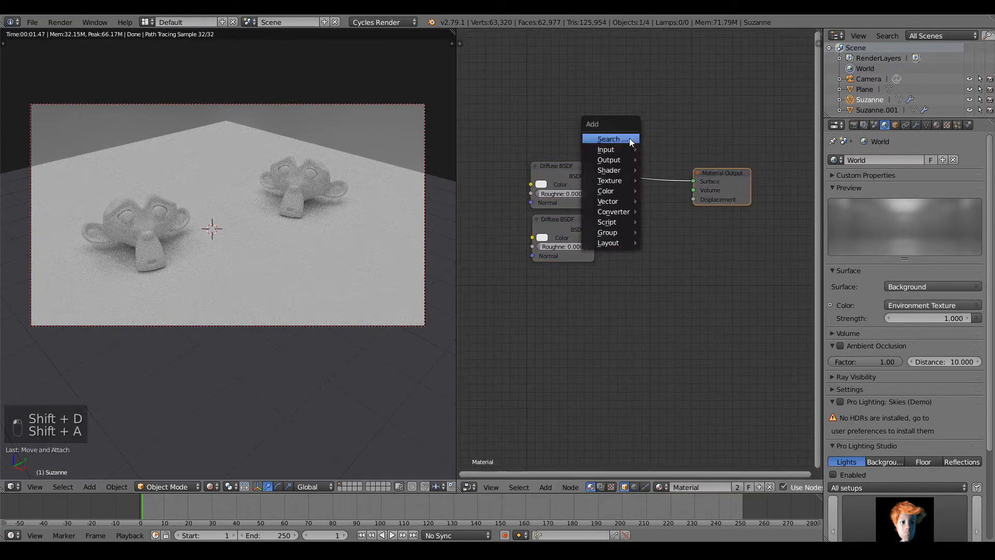
Add a Mix Shader via the 'mix' search to blend white and black Diffuse BSDFs
text(mi)
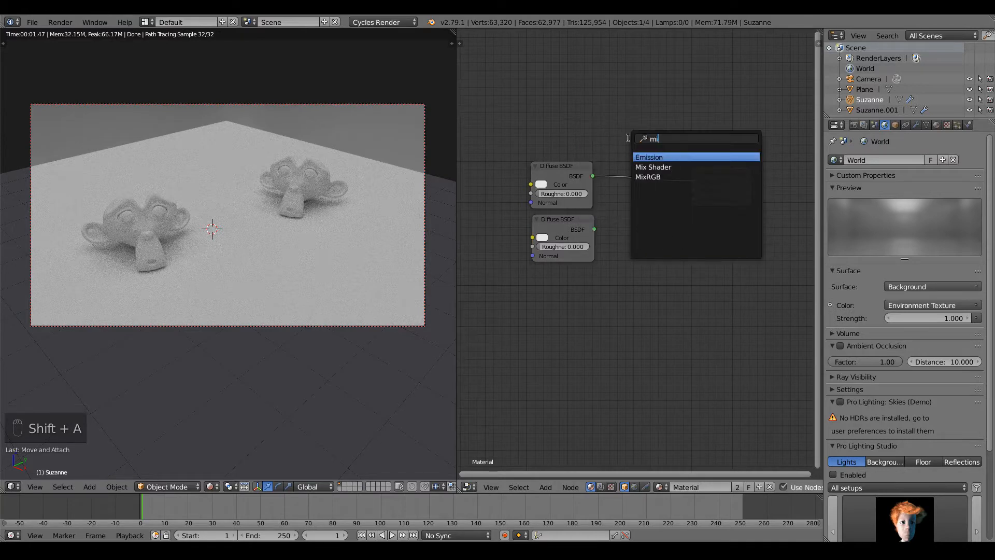
click(653, 167)
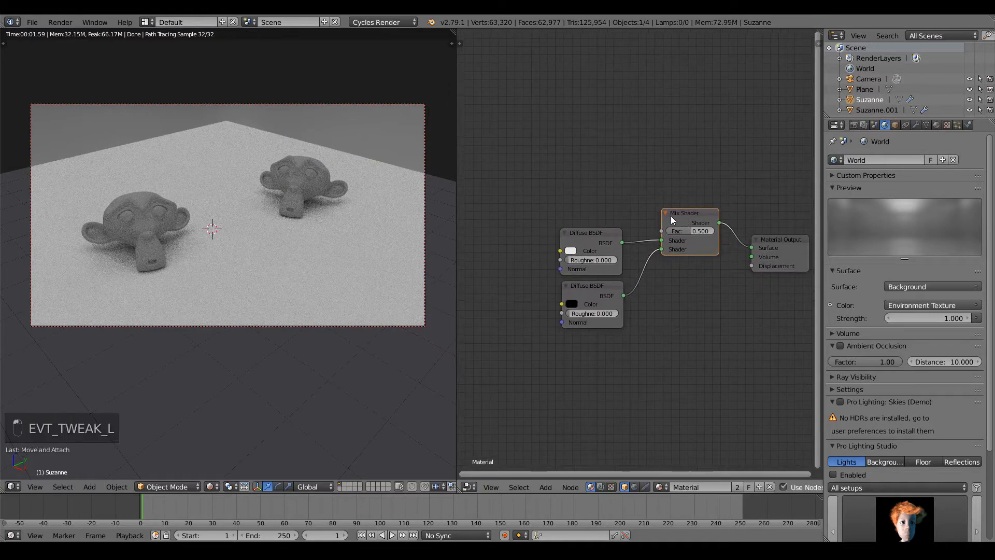
key(shift+a)
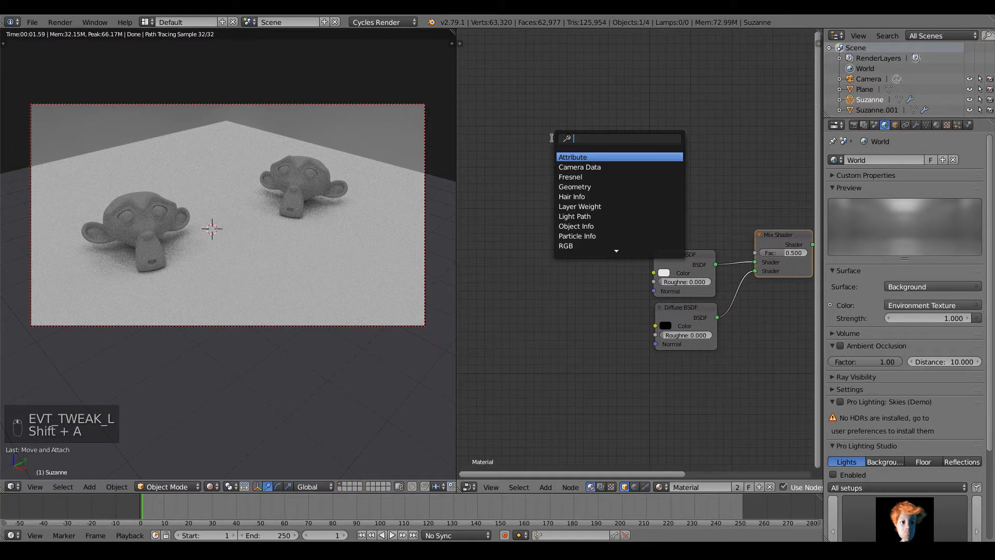
click(570, 177)
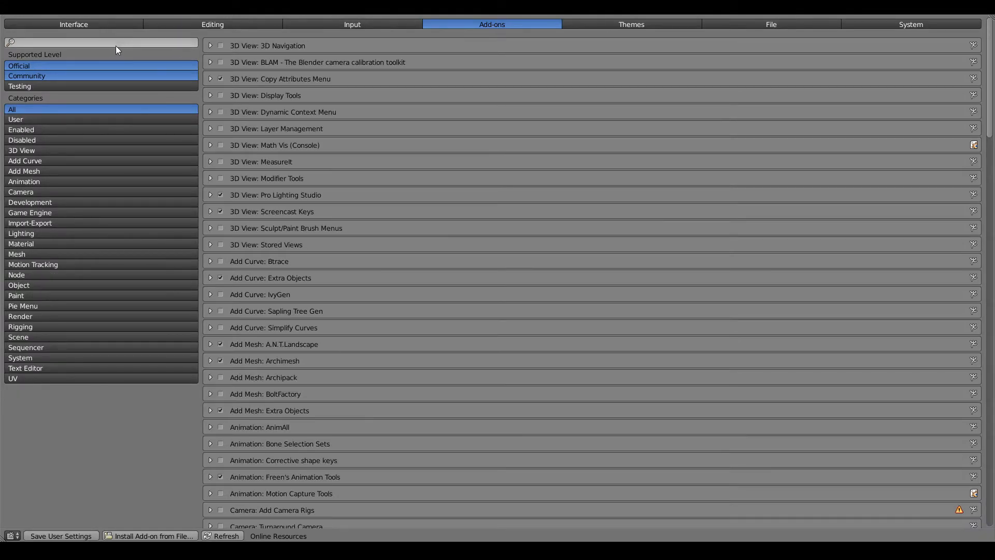
Search Add-ons for 'no' to find Node Wrangler, then link Fresnel Fac to Mix Fac
text(no)
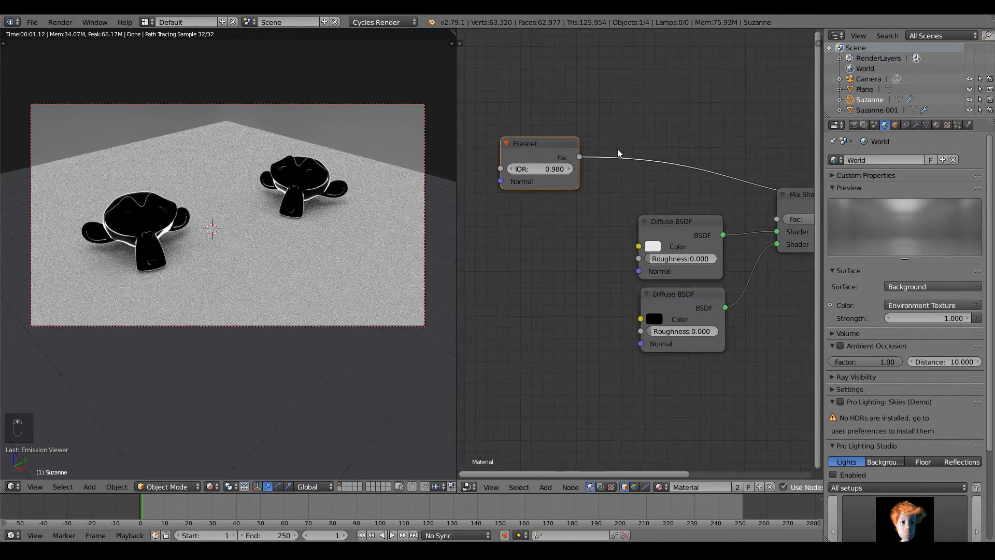
Insert a ColorRamp after the Fresnel and drag its black stop inward for a thin outline
text(col)
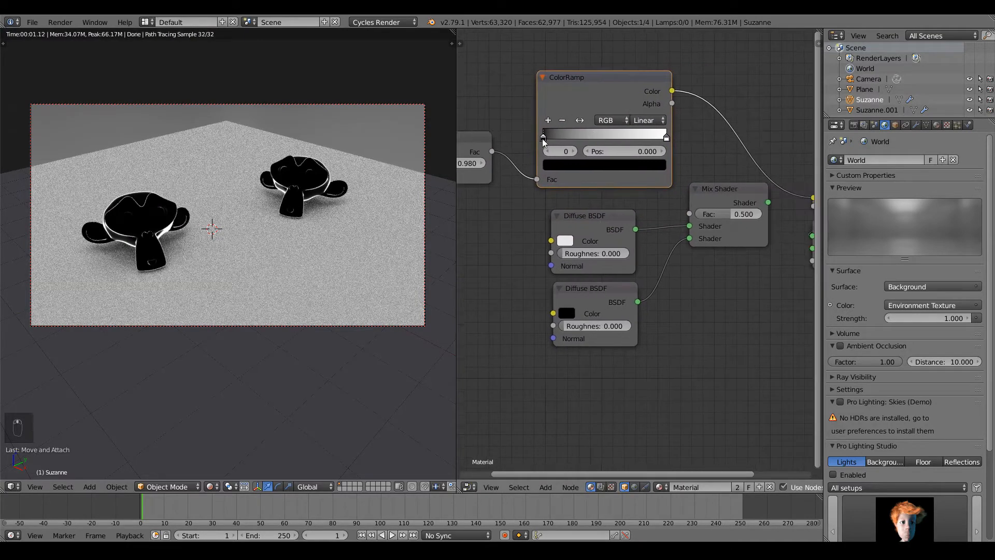
drag(542, 134, 593, 133)
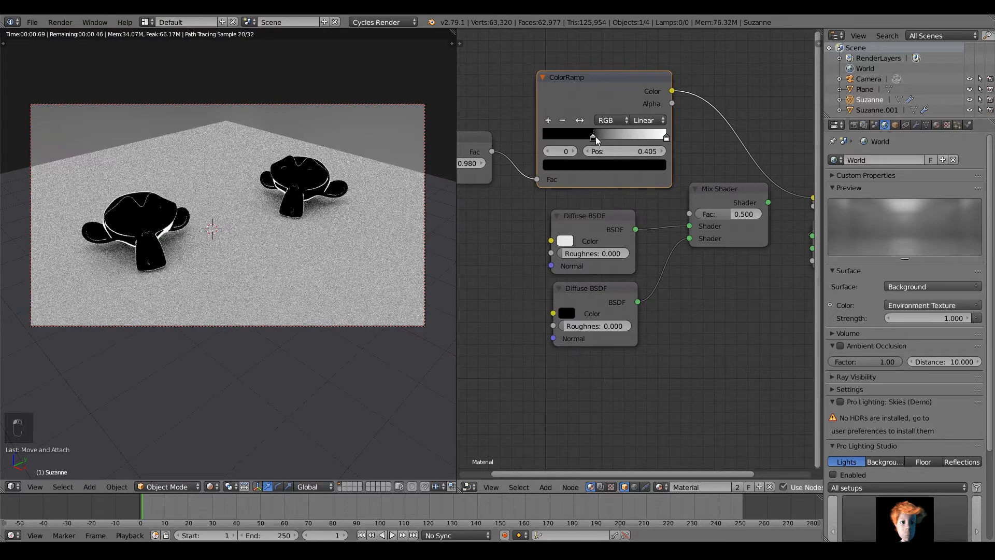
drag(594, 133, 613, 133)
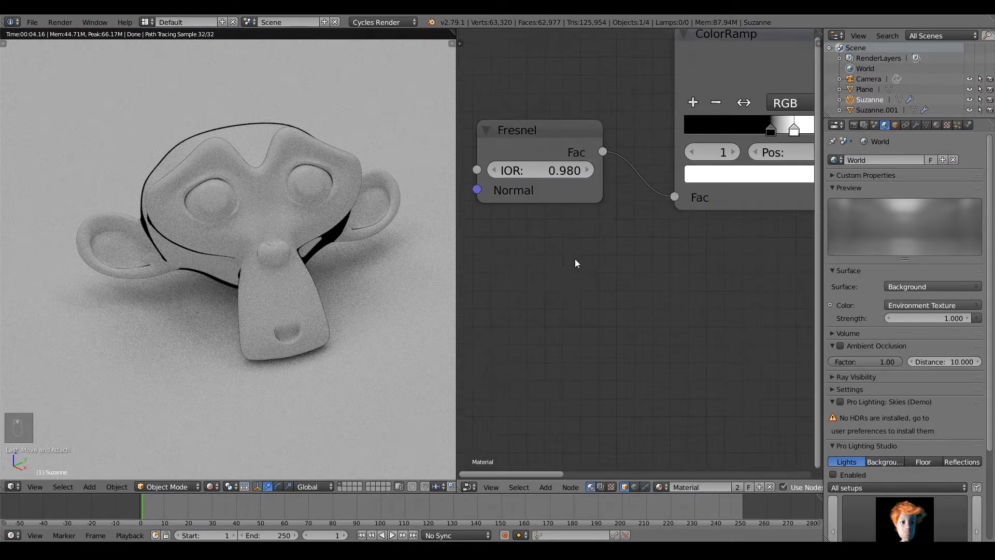
Read the BlenderArtists Cycles Freestyle node thread, then return to one camera view
click(540, 169)
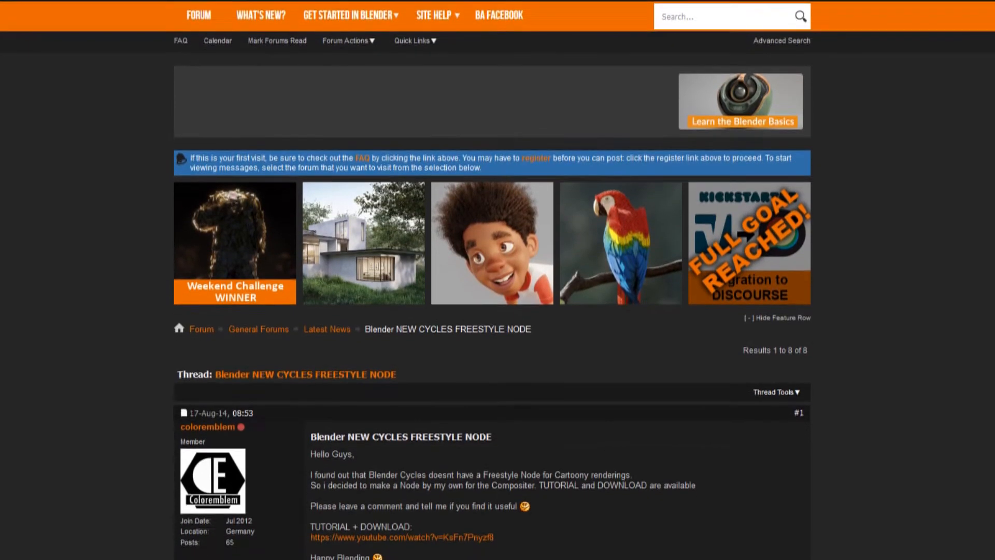
scroll(down, 3)
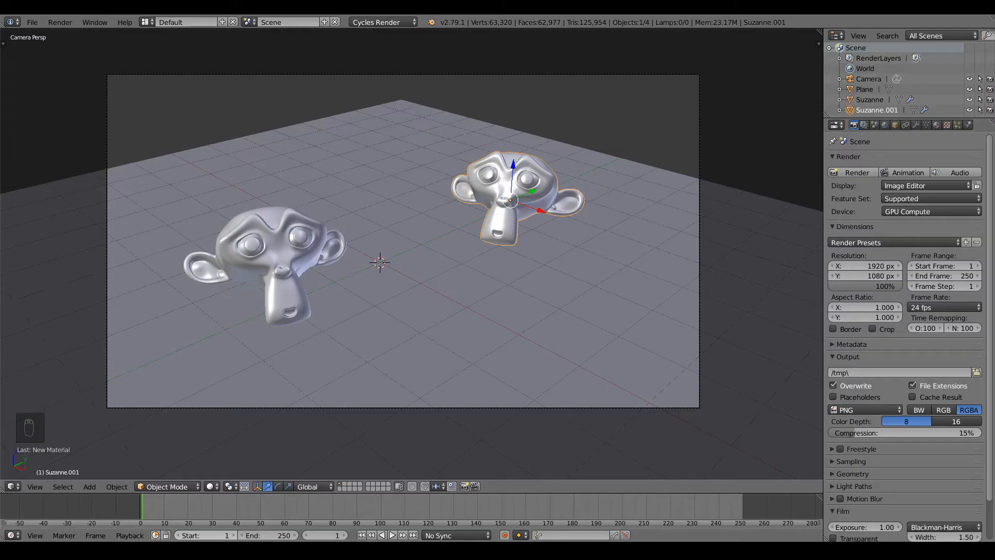
Set the right head Suzanne.001's Pass Index to 1 in Object properties
click(266, 254)
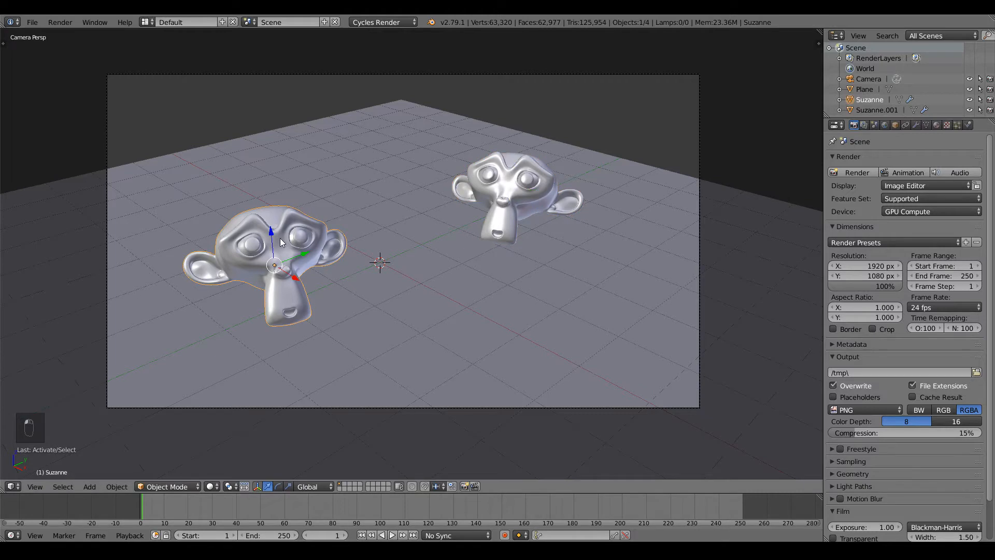
click(895, 125)
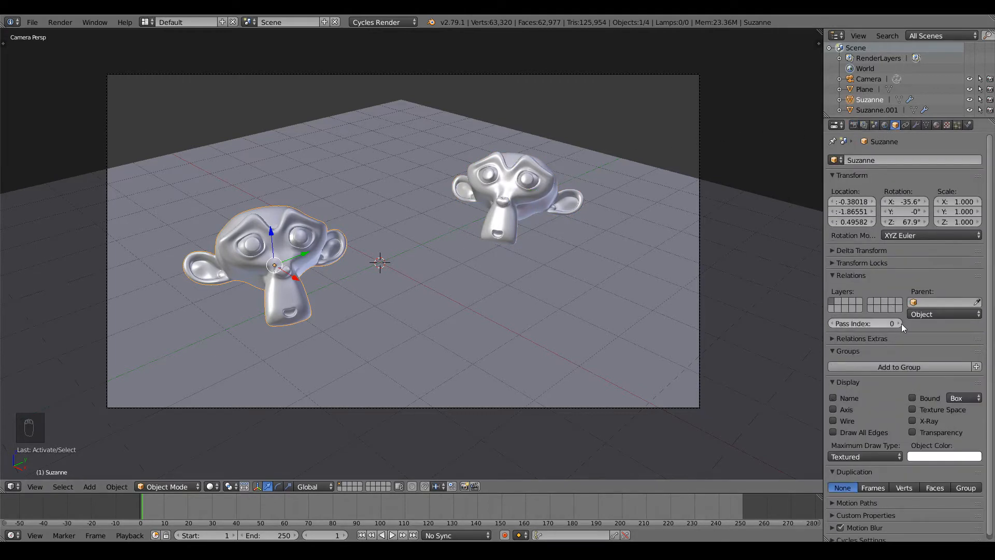
click(508, 197)
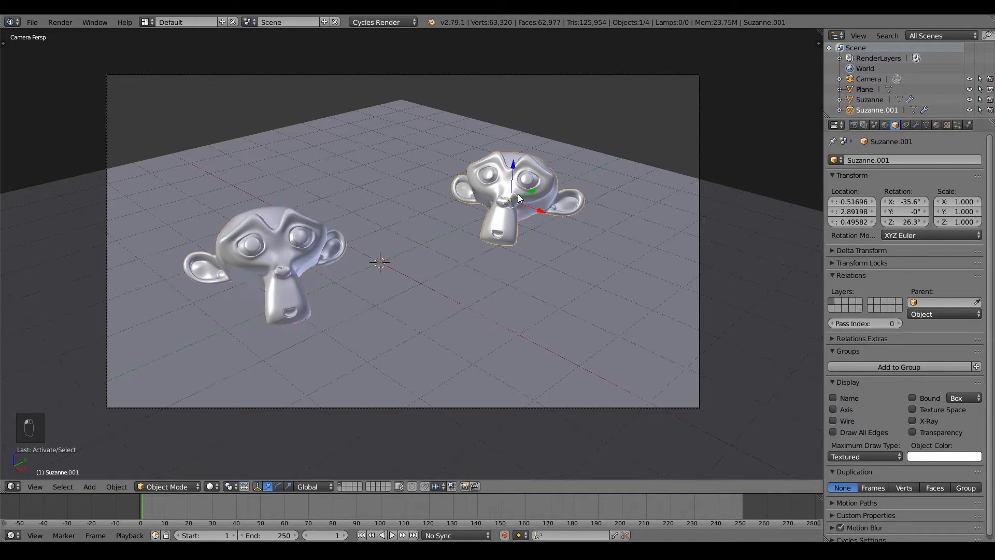
click(864, 322)
text(1)
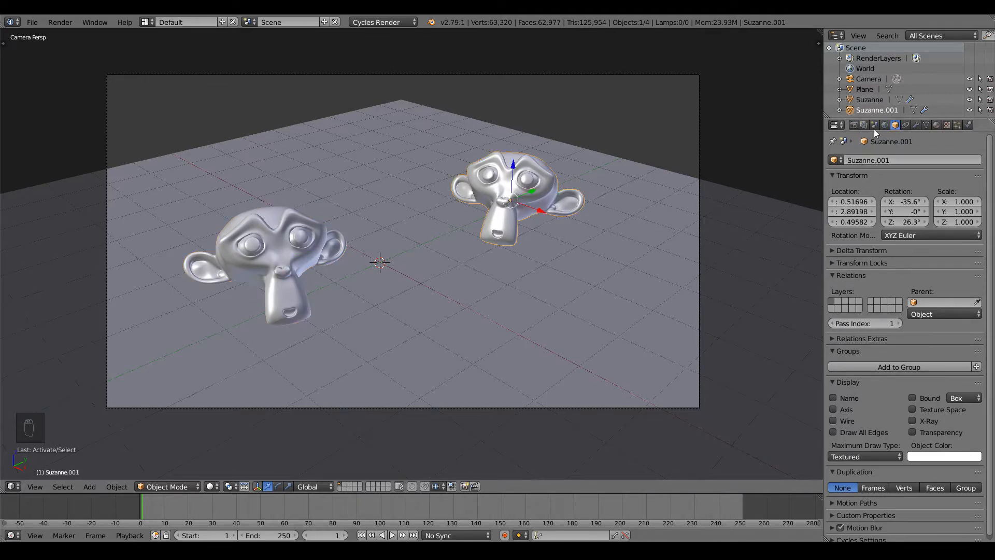
Enable the Object Index pass under Render Layers > Passes
click(864, 125)
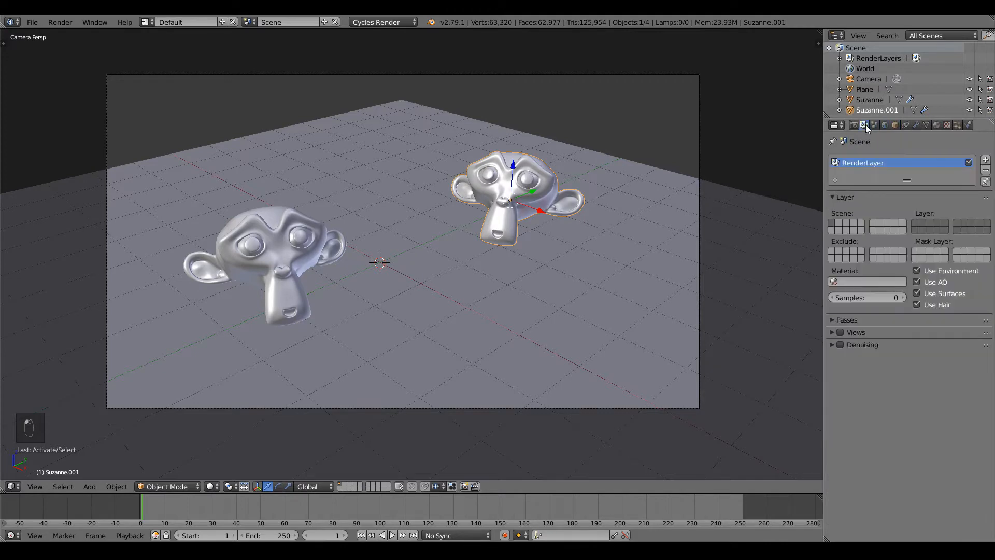
click(846, 320)
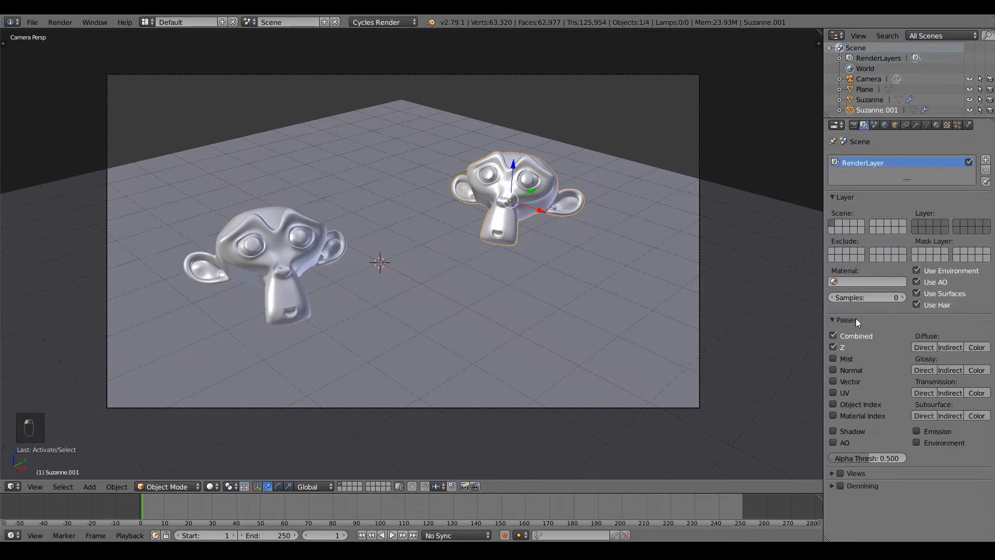
click(833, 404)
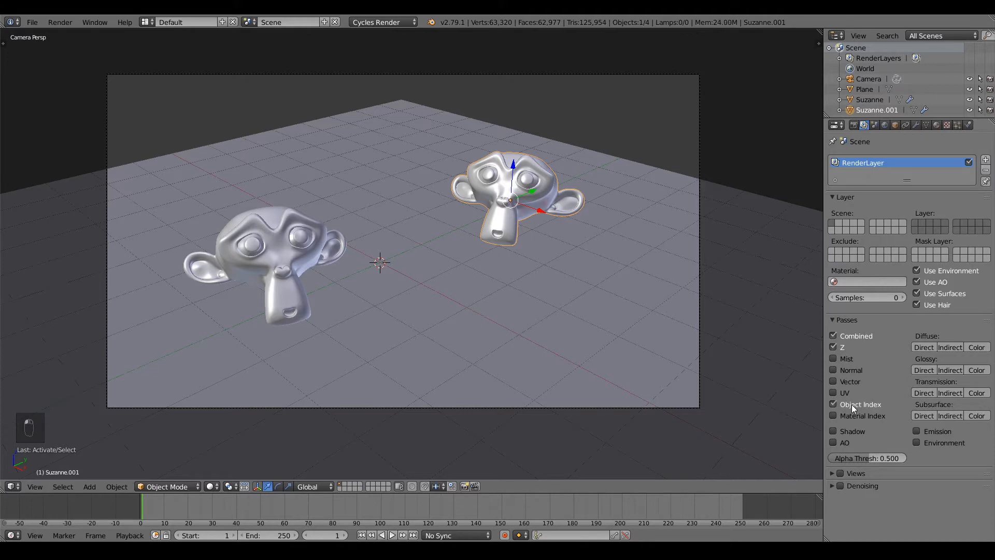
click(832, 319)
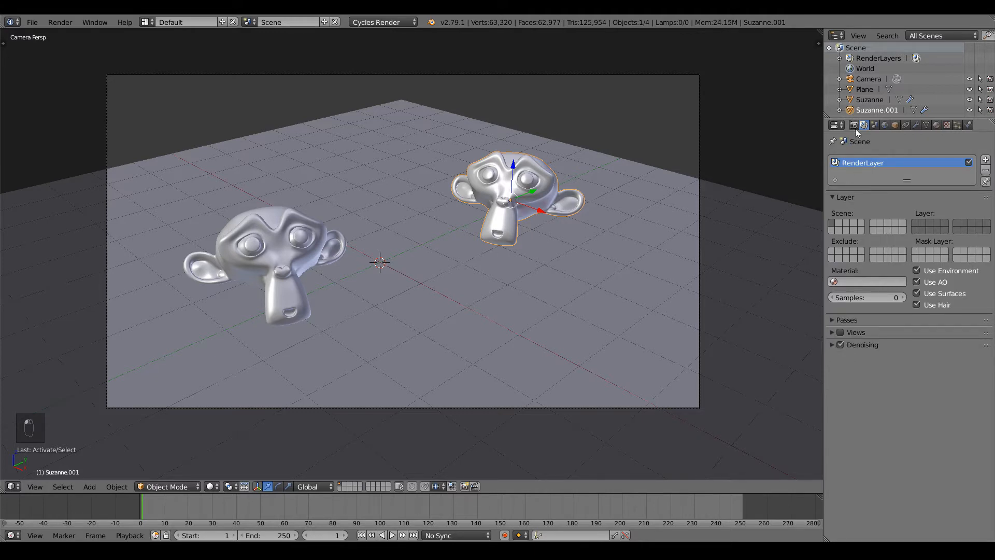
click(843, 125)
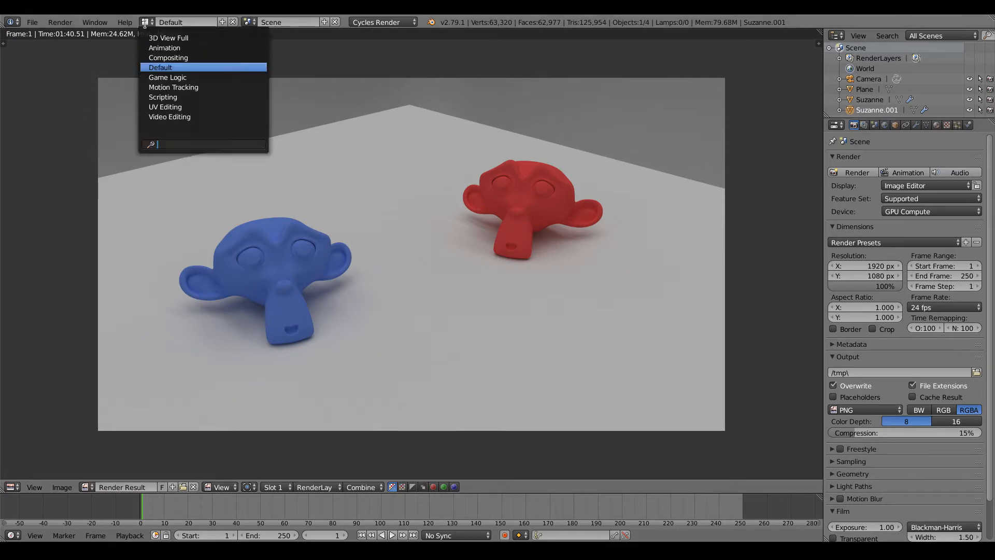
In the Compositing workspace, move the Composite node away from Render Layers
click(168, 57)
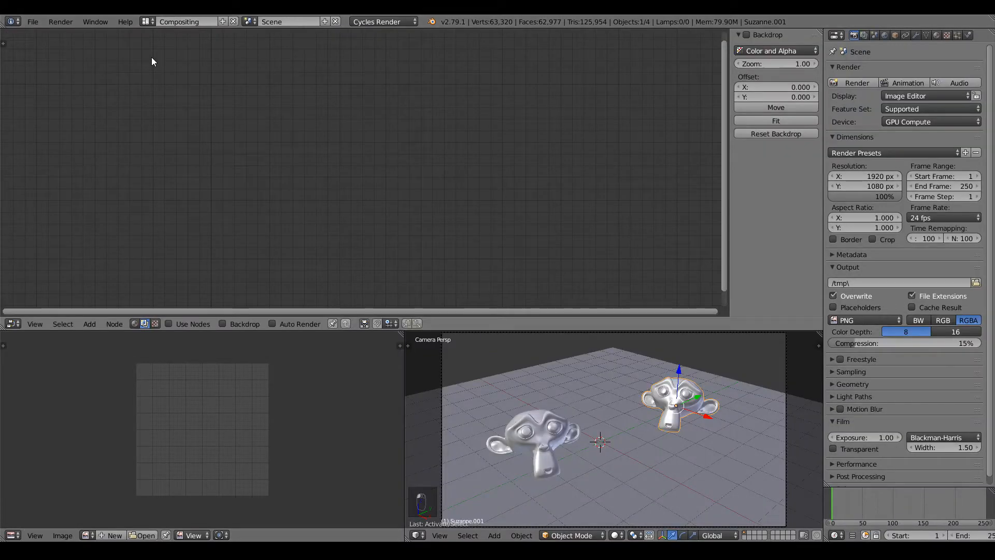
mouse_move(289, 215)
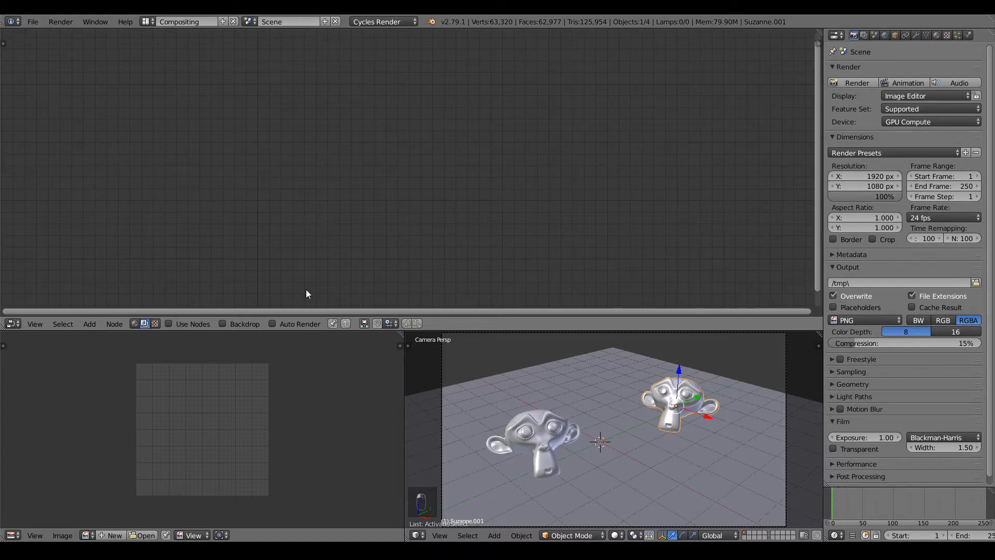
click(169, 324)
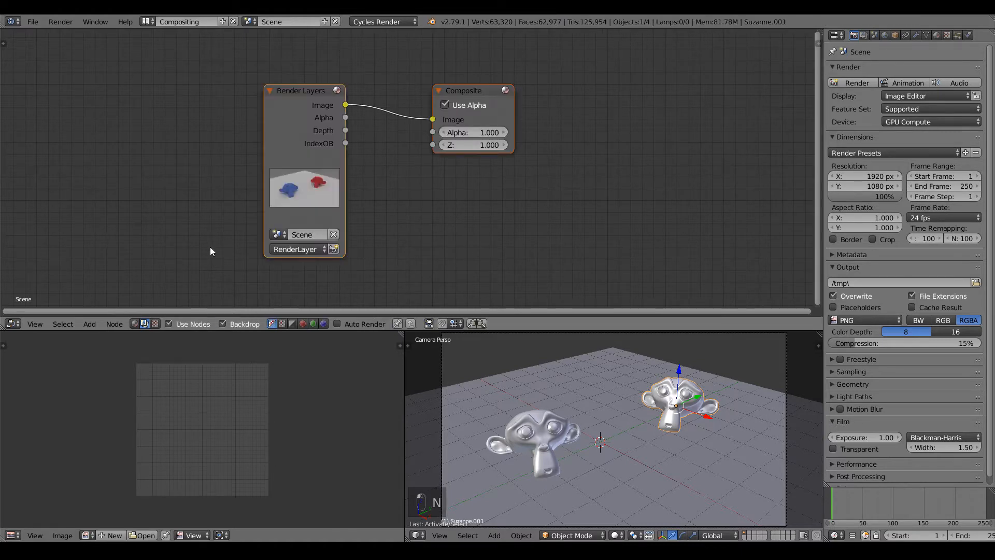
drag(303, 90, 184, 60)
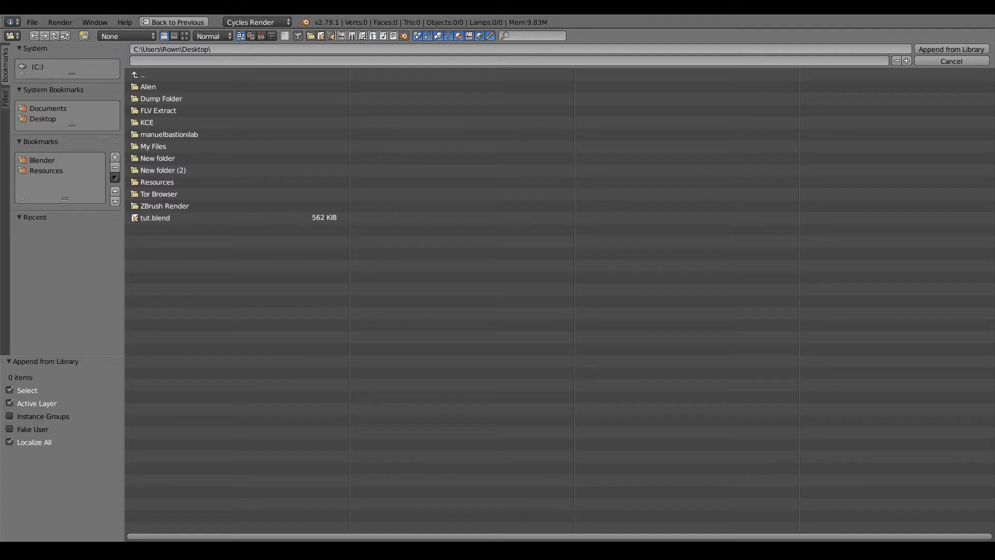
mouse_move(432, 324)
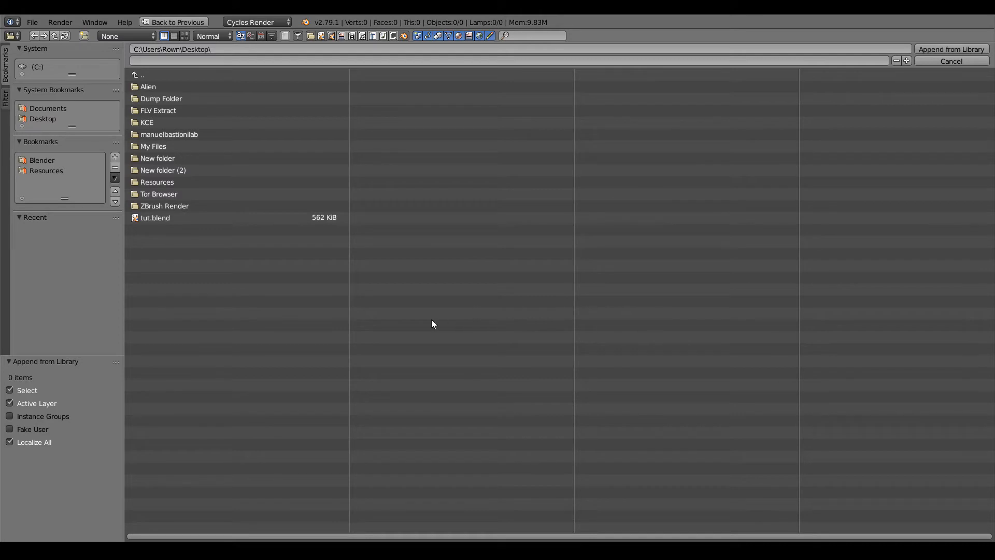
Append the Freestyle group from Node Setups > Alternative Freestyle Node > Freestyle Node.blend
click(46, 170)
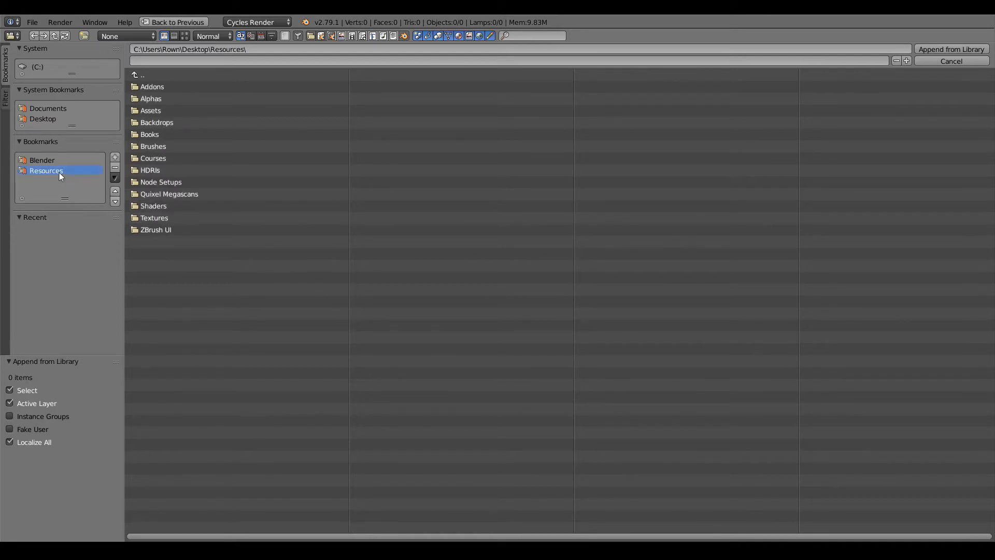
double_click(161, 182)
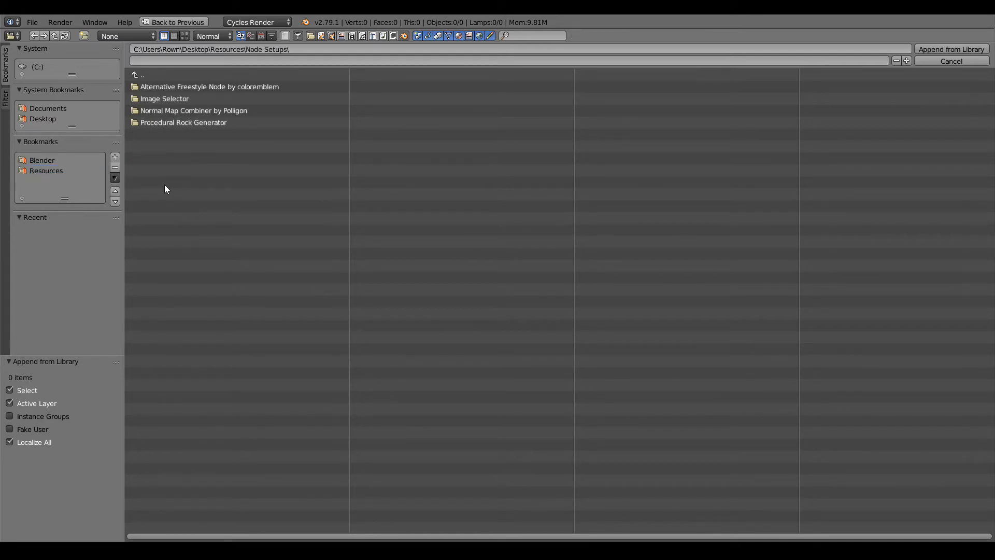
double_click(209, 87)
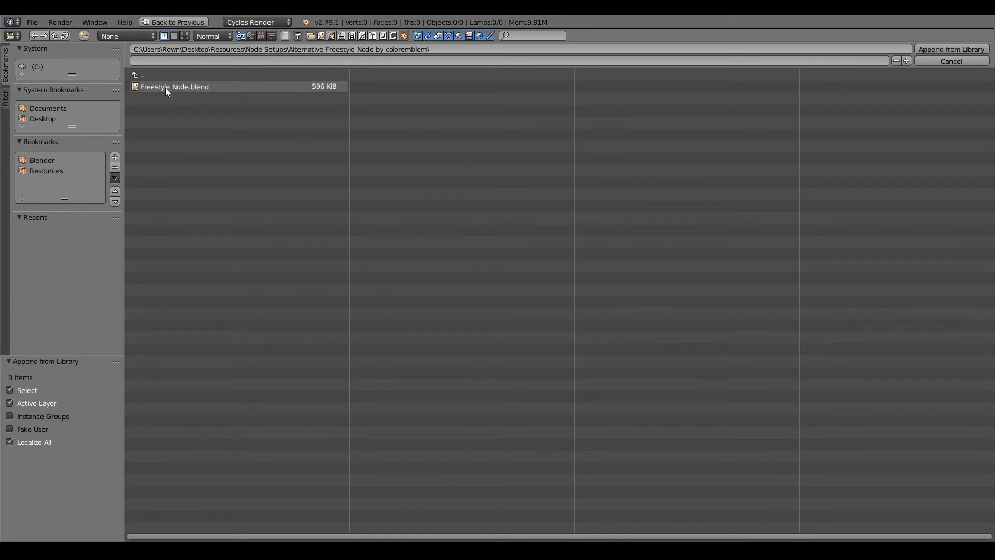
double_click(175, 87)
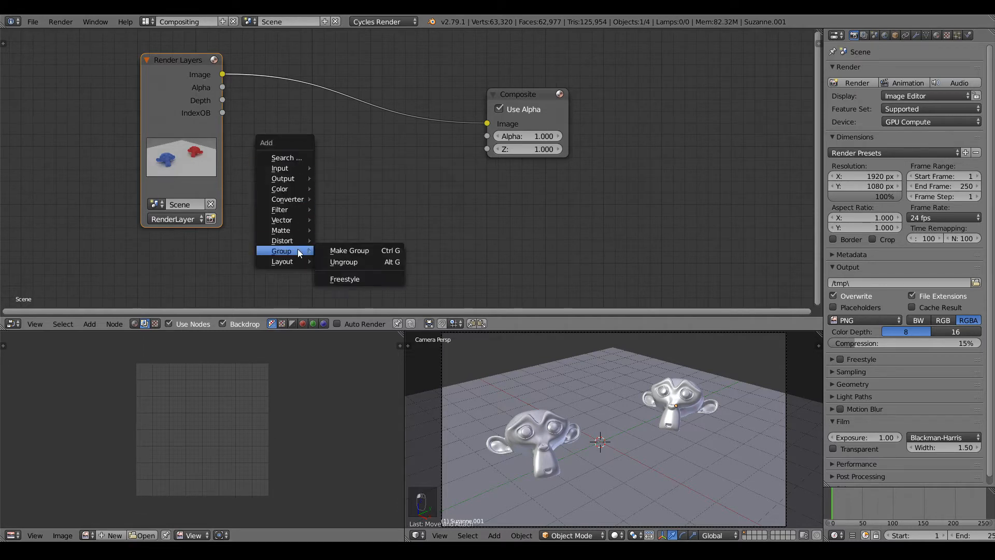
click(344, 279)
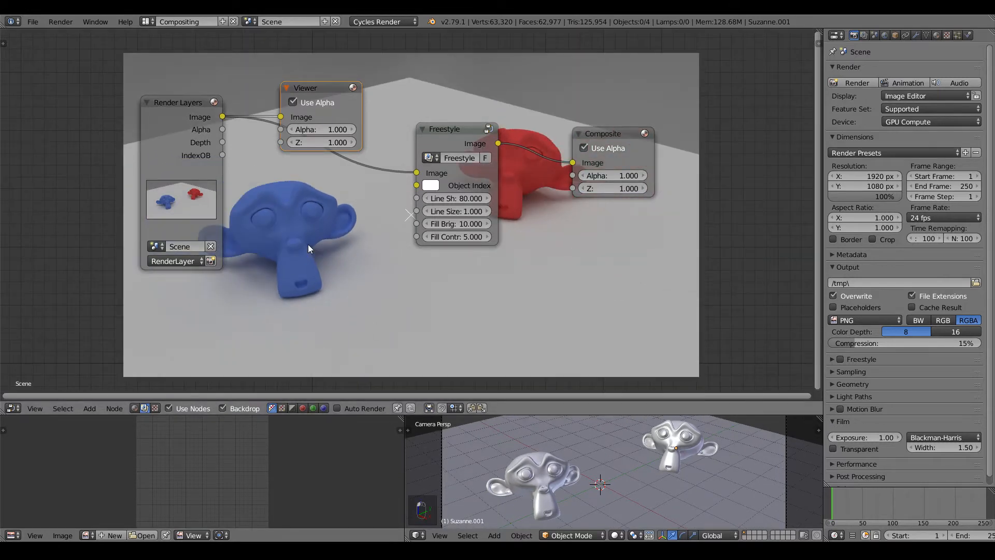
Add an ID Mask node via the 'id' search and wire IndexOB into it
click(299, 154)
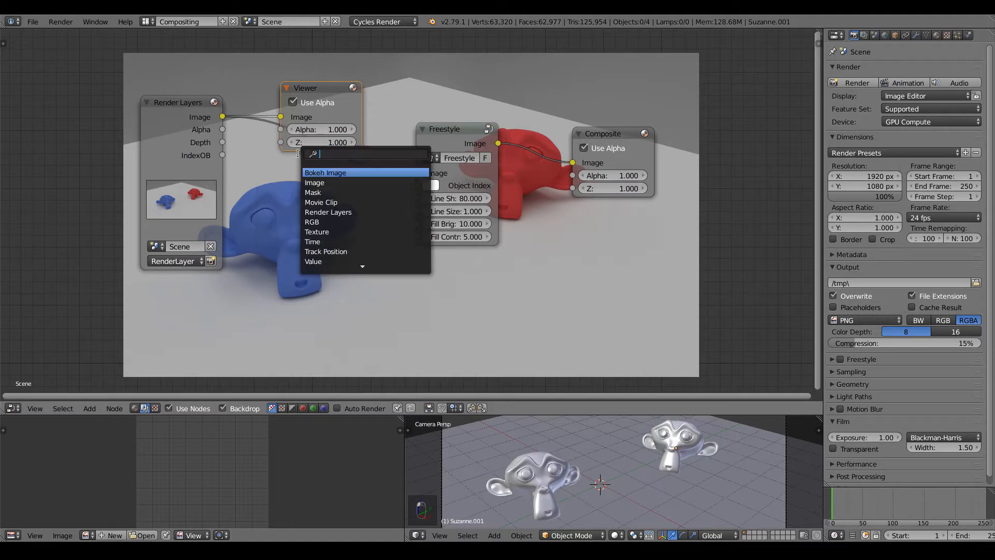
text(id)
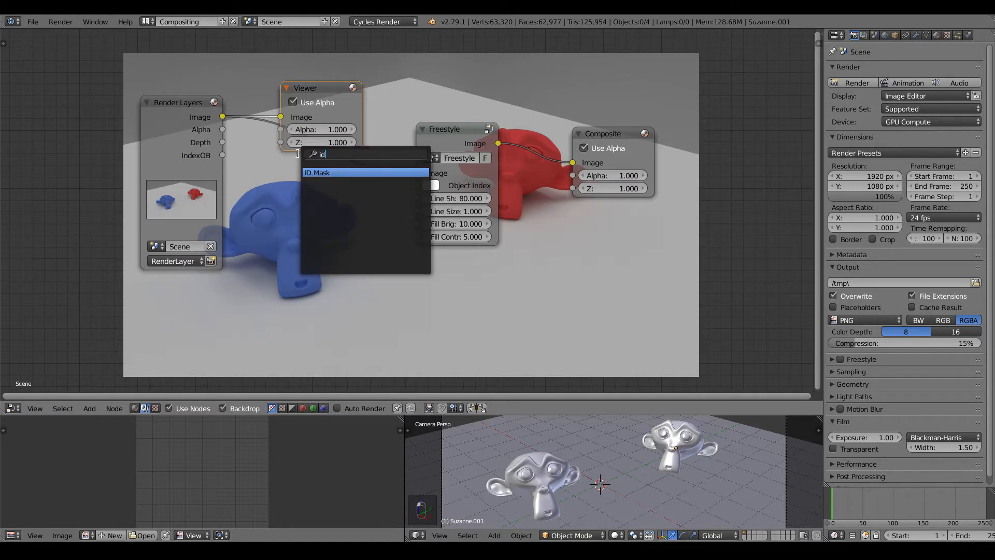
click(317, 172)
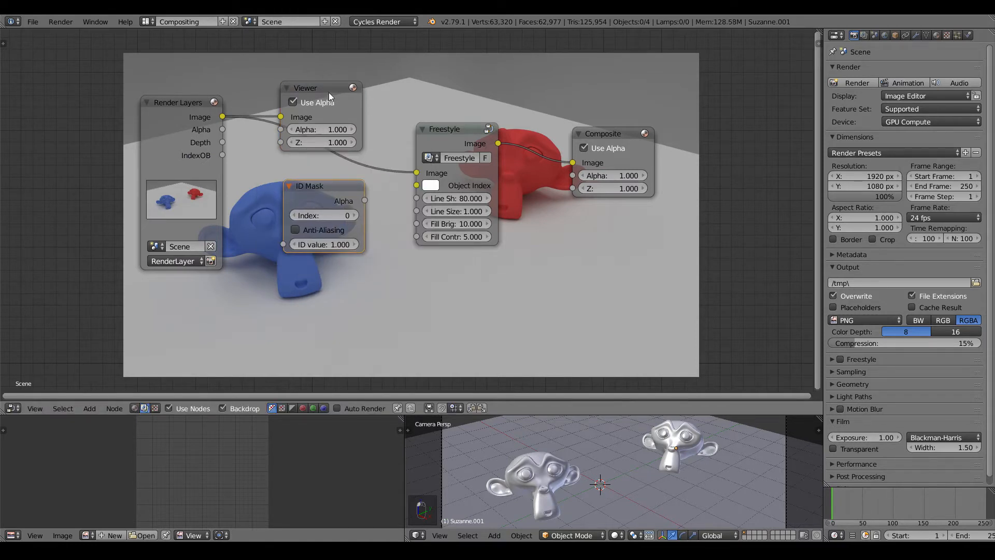
drag(321, 87, 597, 48)
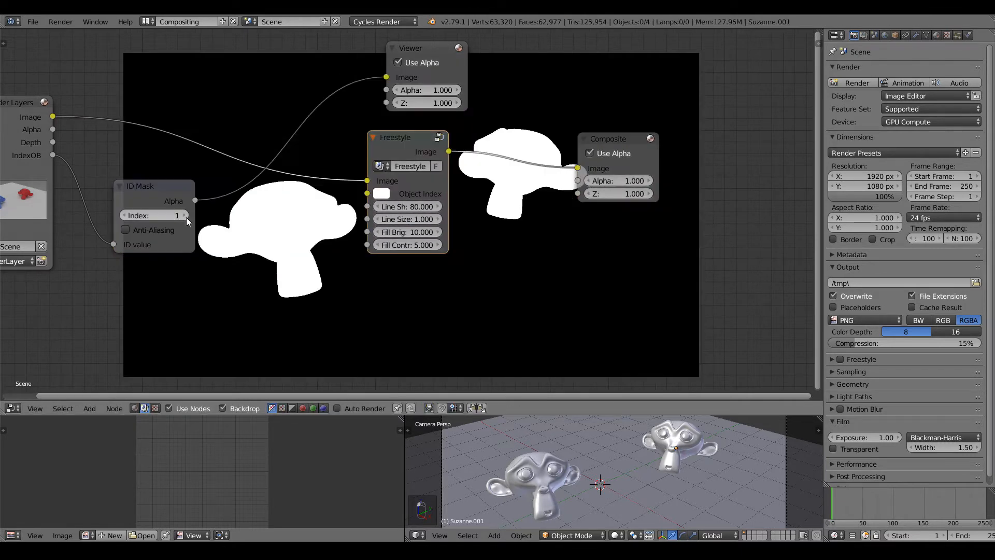
Thin the Freestyle node's black outlines on both heads to line size 0.5
click(155, 215)
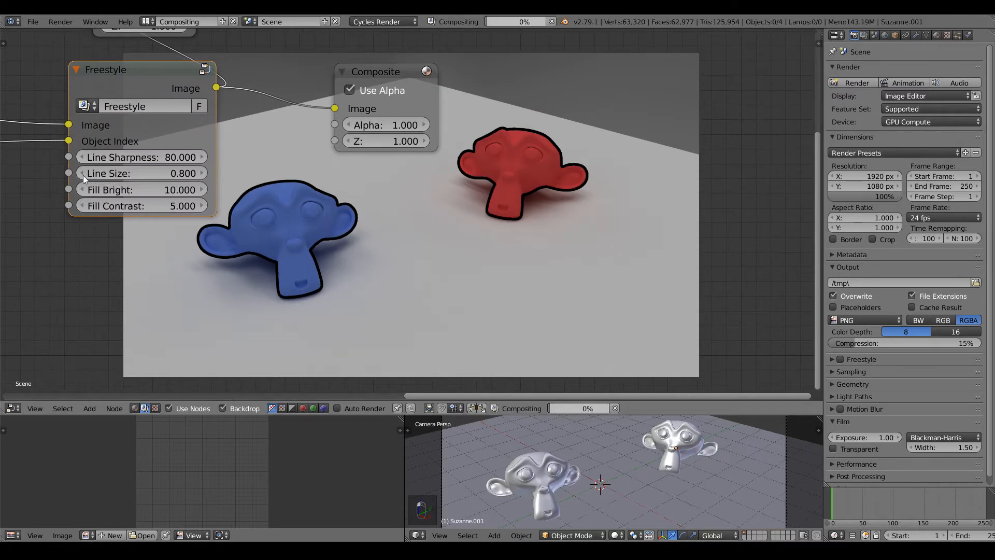
drag(159, 173, 127, 172)
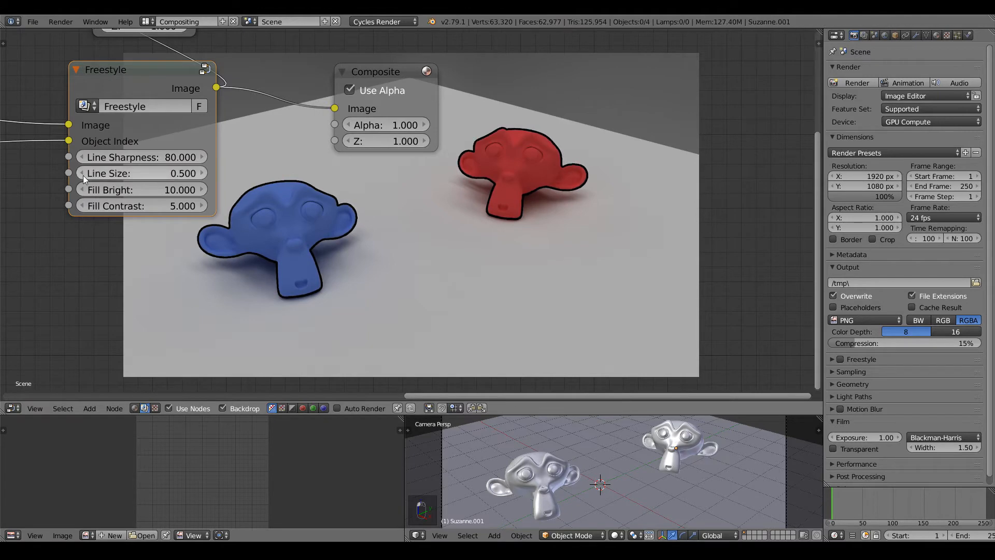
mouse_move(294, 198)
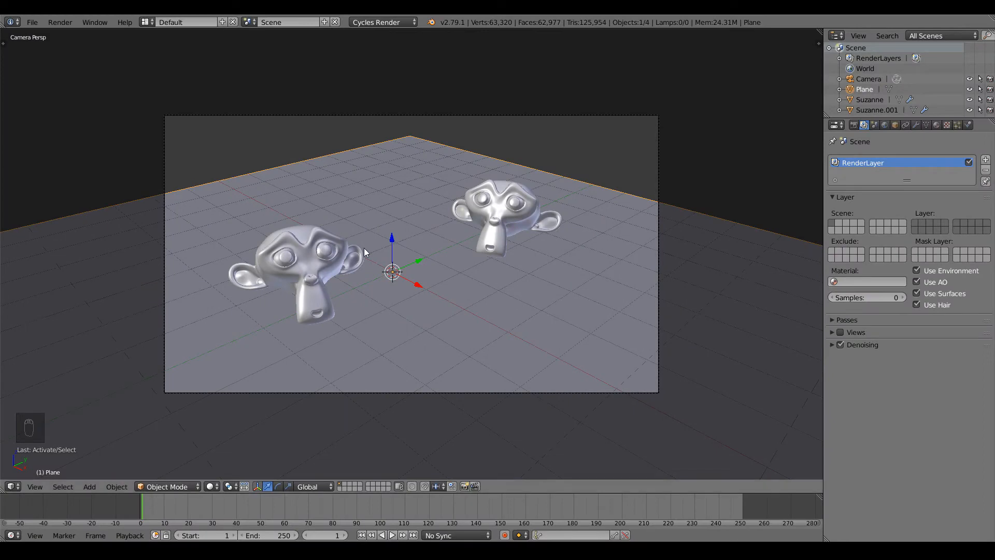
mouse_move(494, 219)
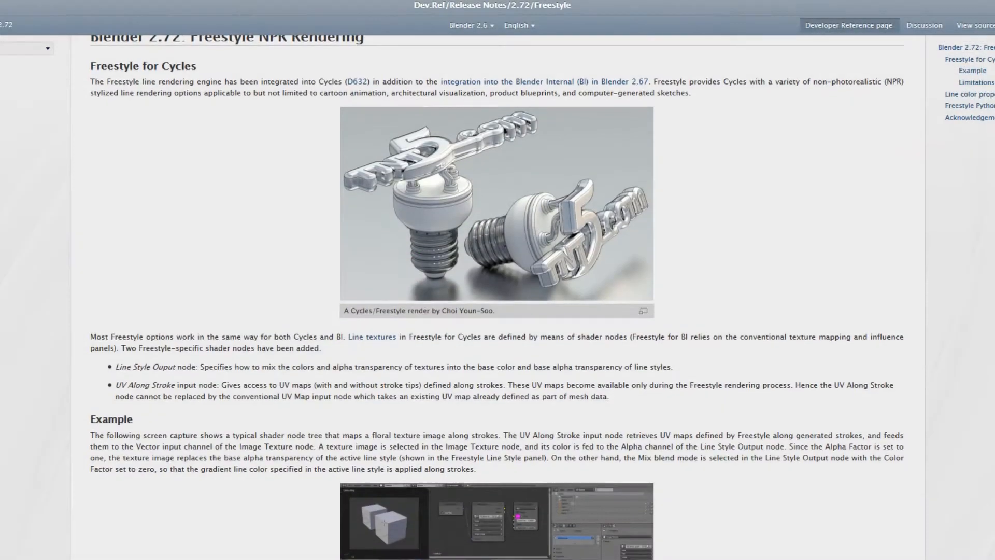
scroll(down, 3)
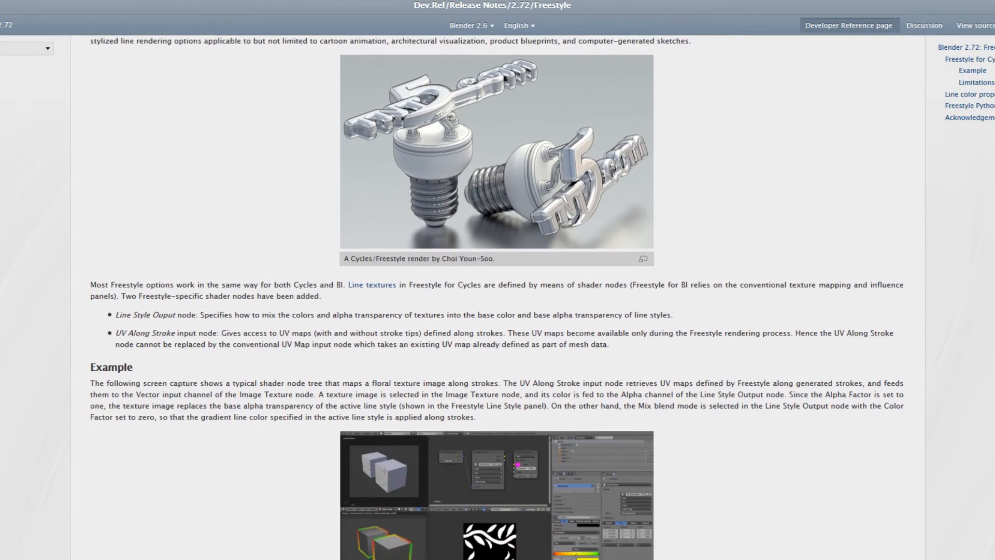
scroll(down, 3)
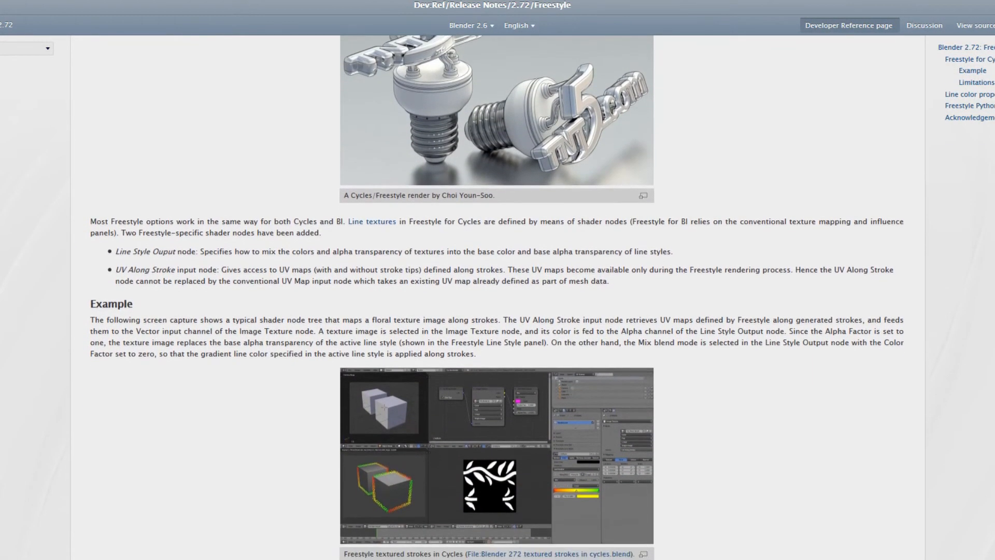
scroll(down, 3)
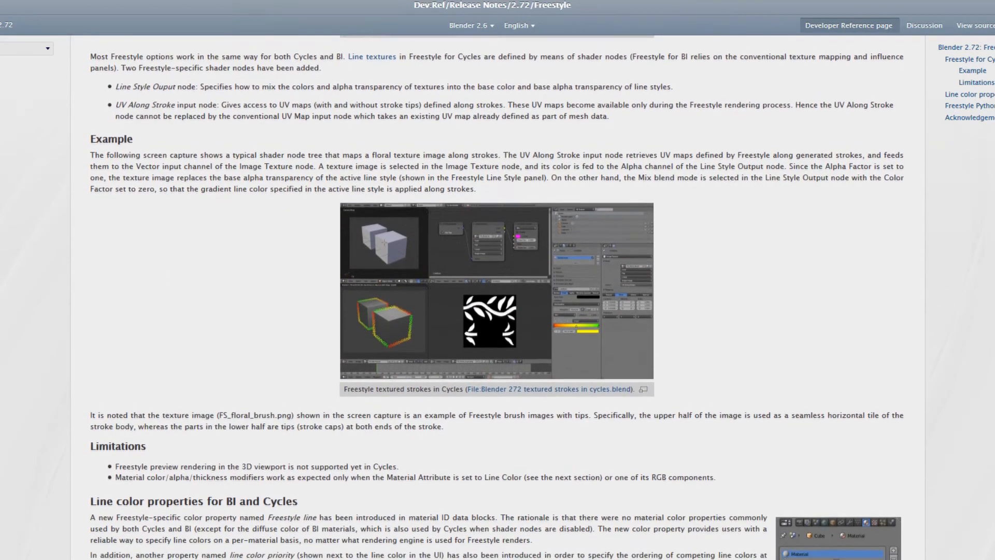
scroll(down, 3)
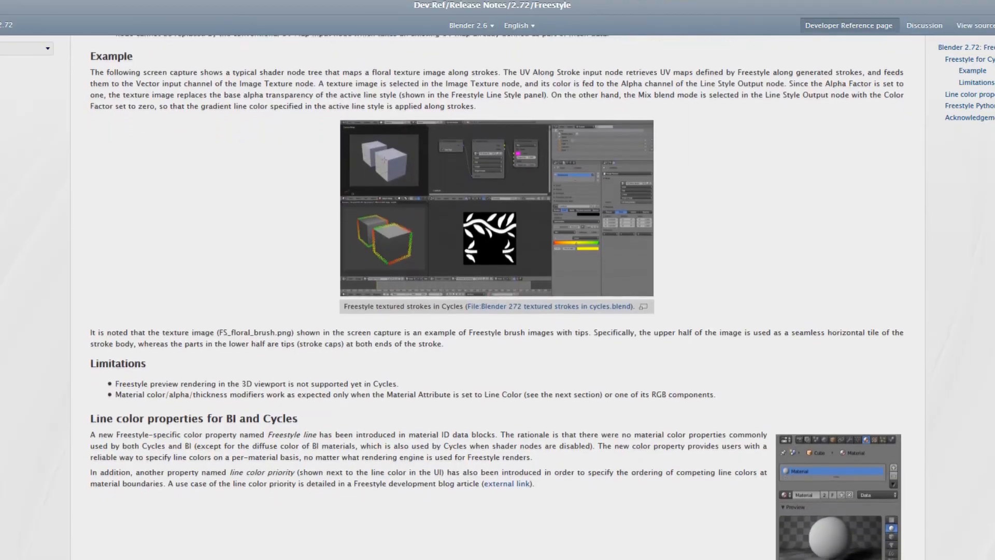
Enable Freestyle in Render properties and view the render layer's line set edge types
click(848, 25)
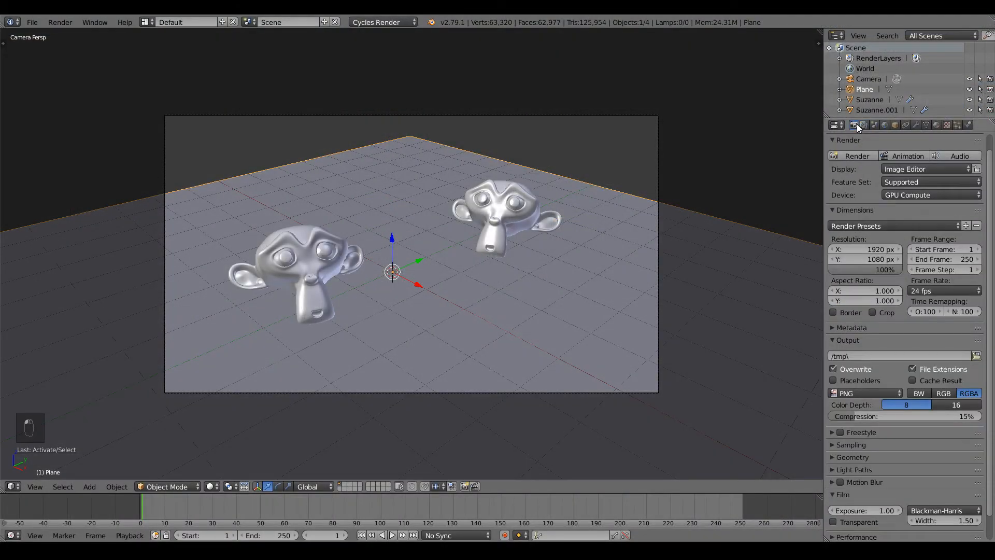
mouse_move(577, 192)
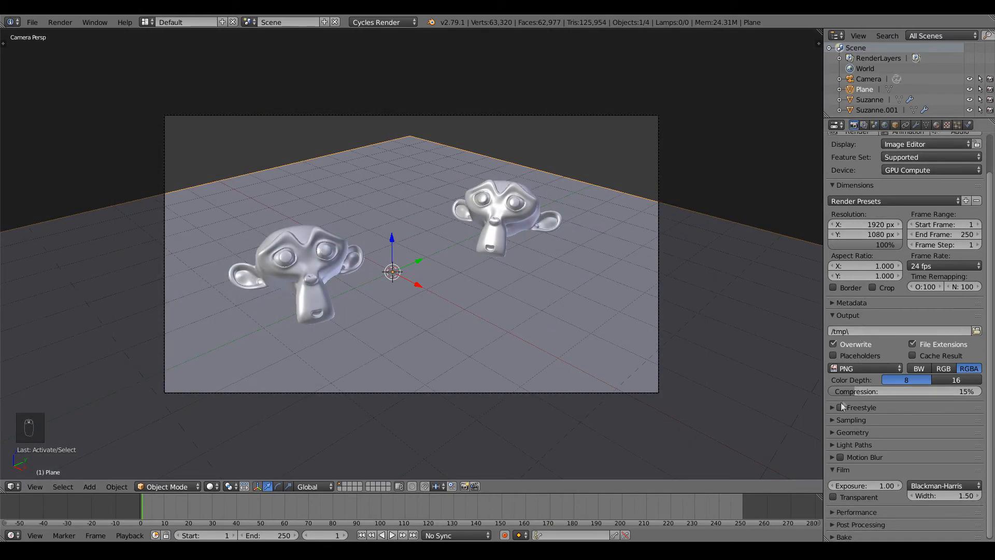
click(840, 407)
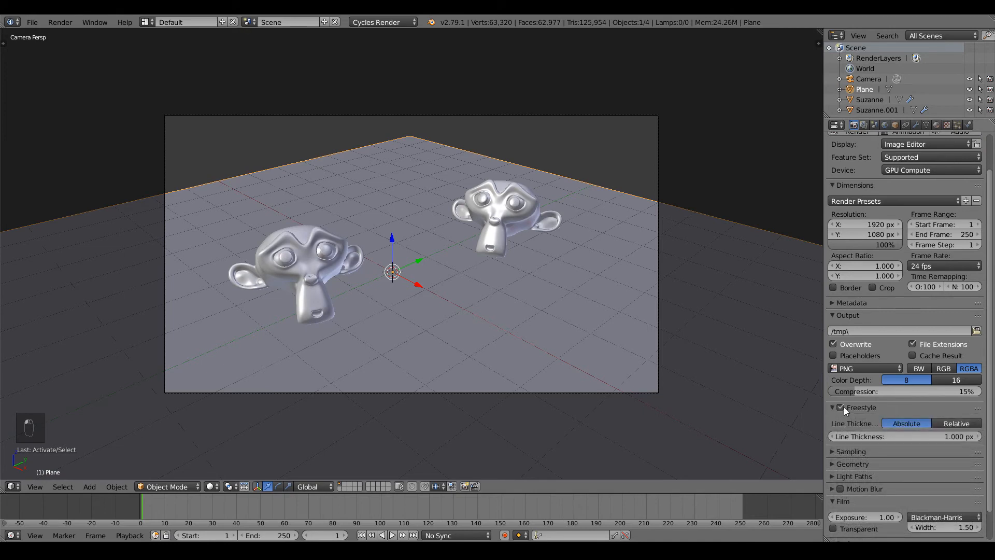
mouse_move(930, 442)
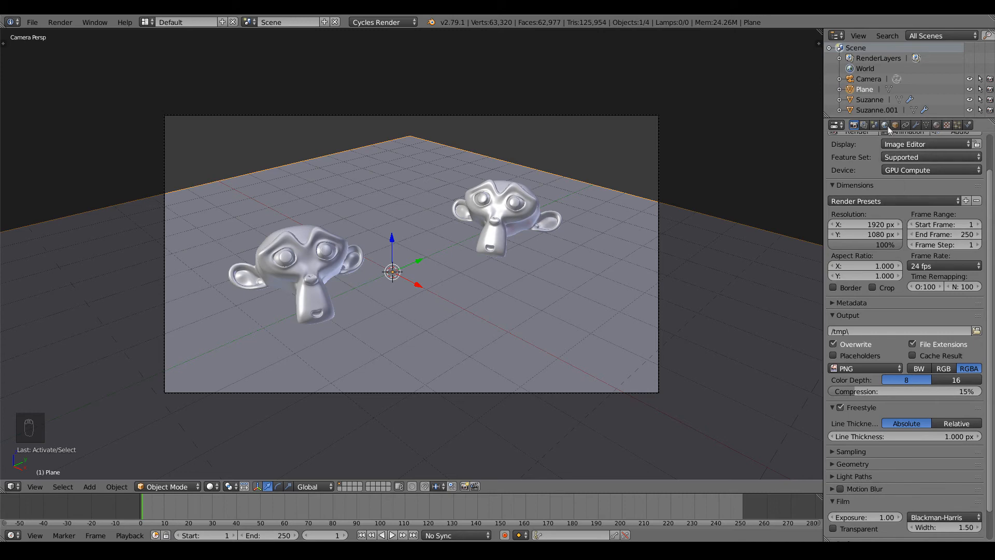
click(863, 125)
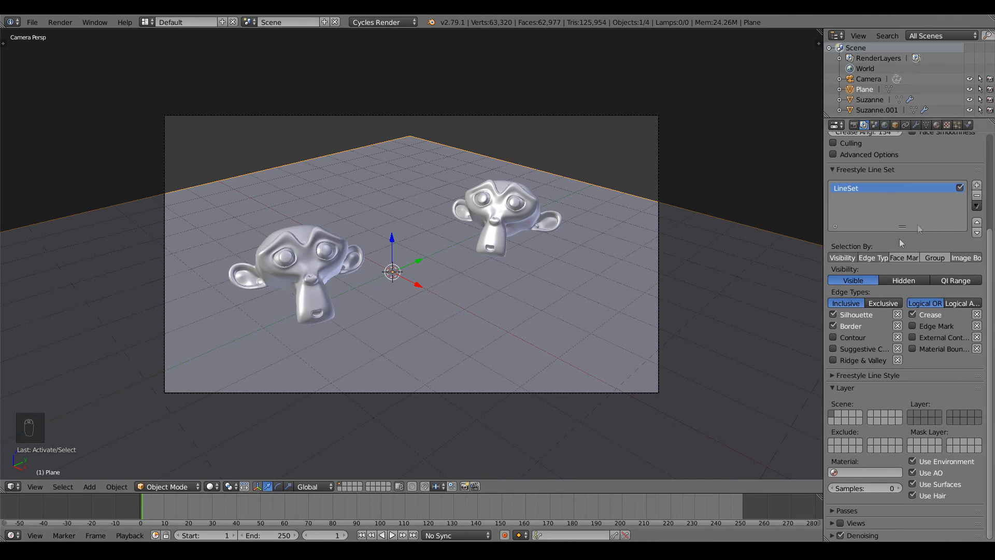
mouse_move(867, 452)
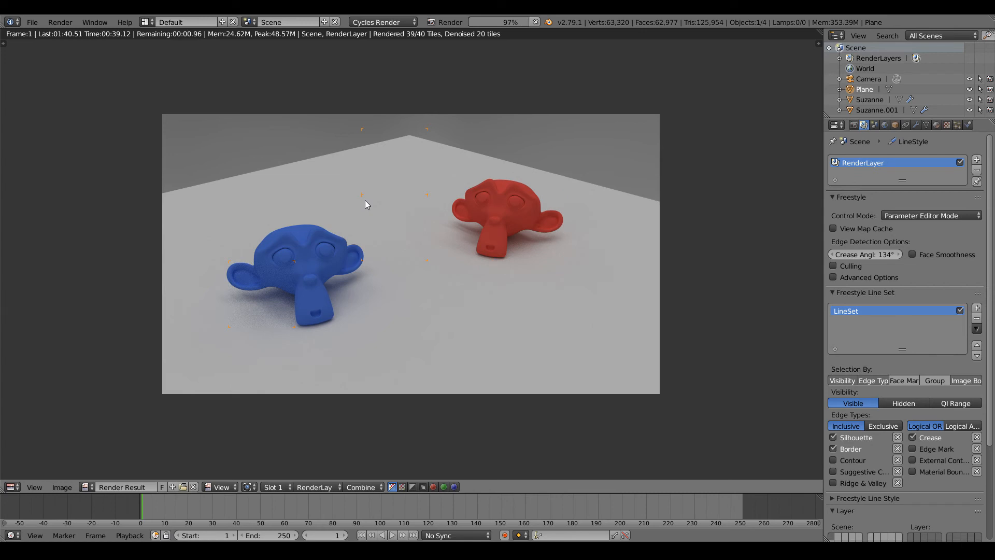
mouse_move(132, 106)
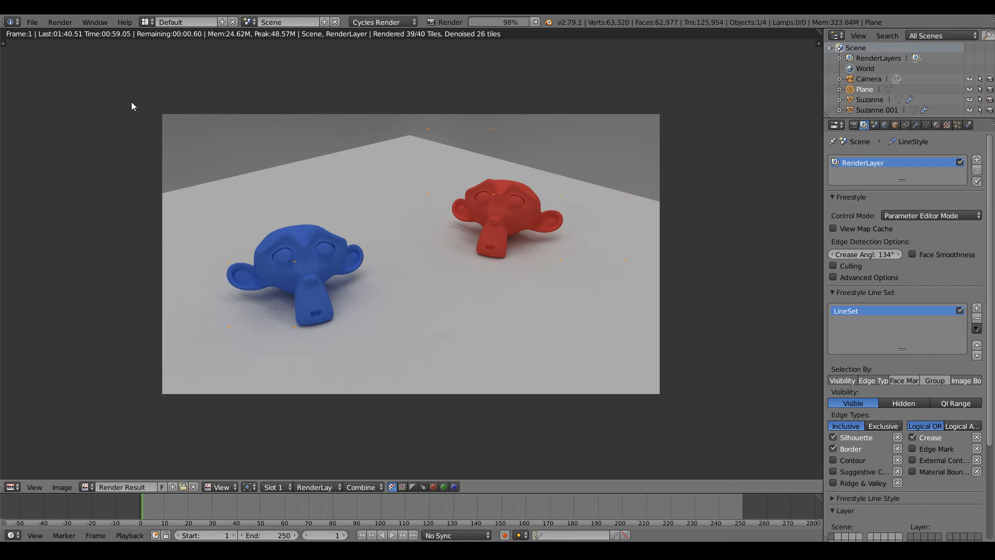